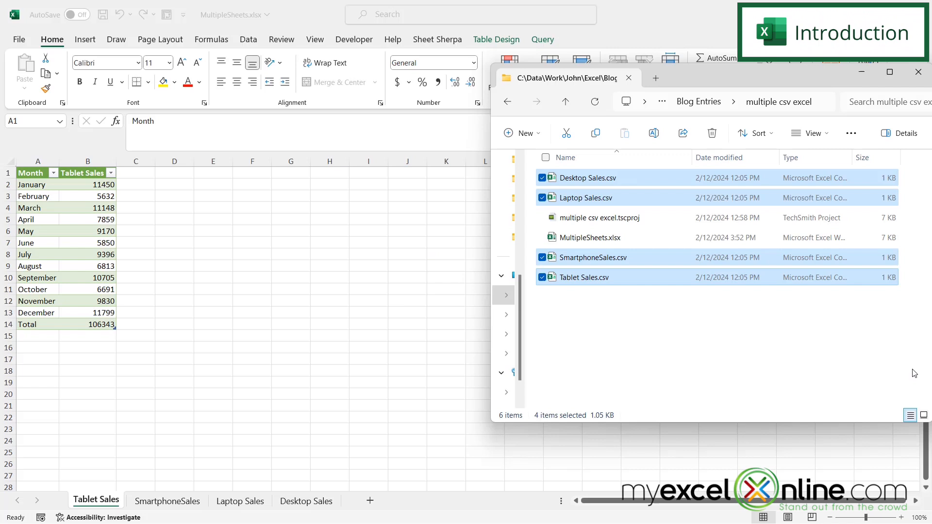
mouse_move(913, 374)
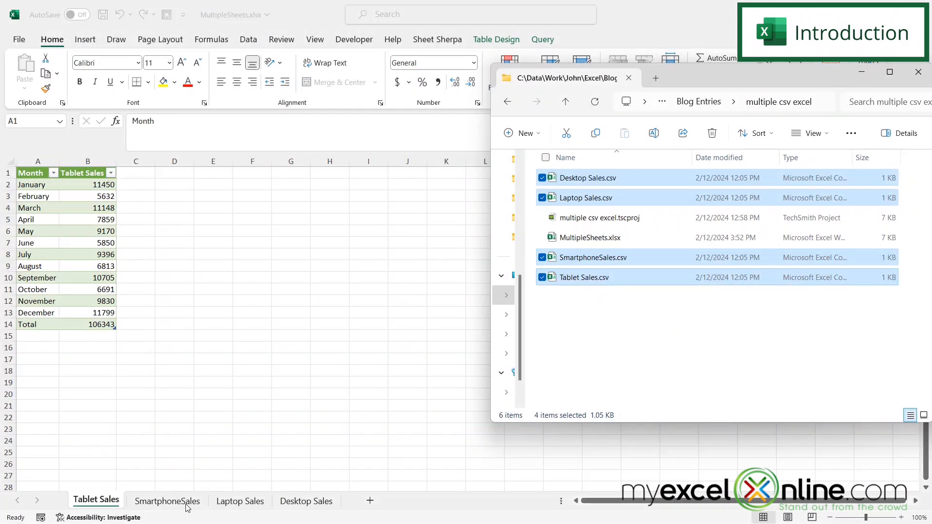
mouse_move(315, 492)
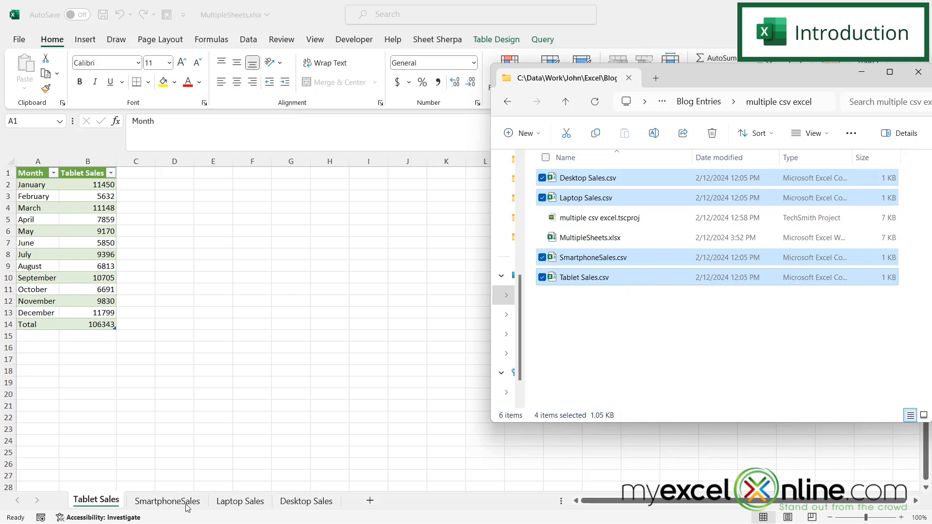
mouse_move(315, 492)
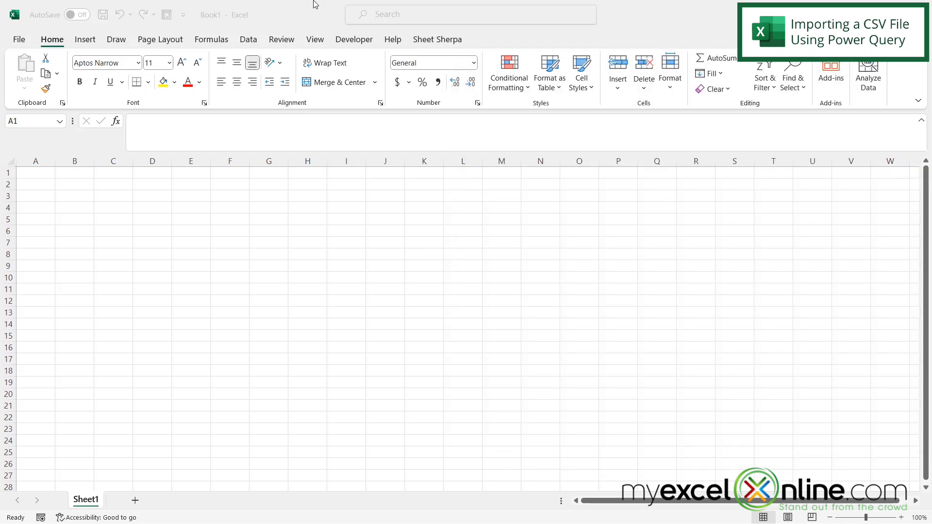
Select cell A1 and show the Data tab's import commands, including From Text/CSV.
click(35, 171)
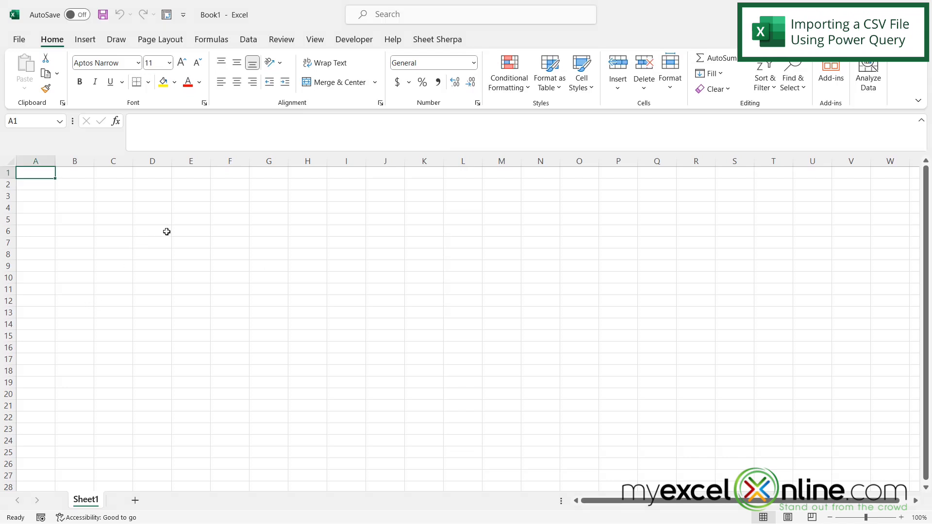
mouse_move(164, 232)
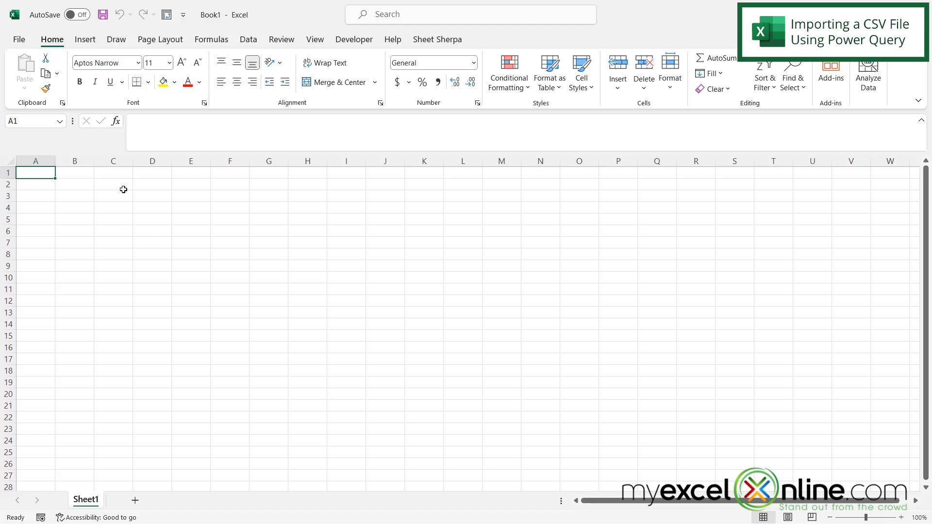
click(248, 39)
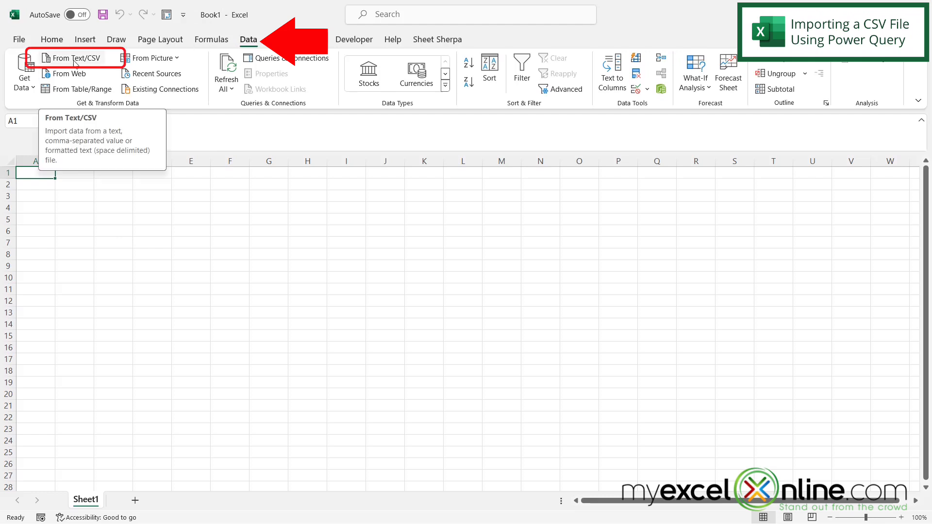
Import Desktop Sales.csv and load it as a table on a new sheet.
click(72, 58)
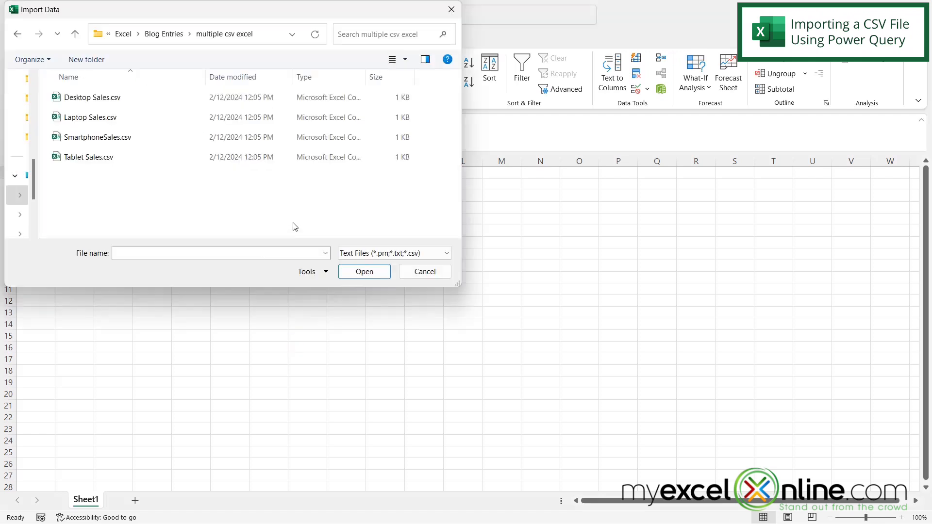
mouse_move(308, 217)
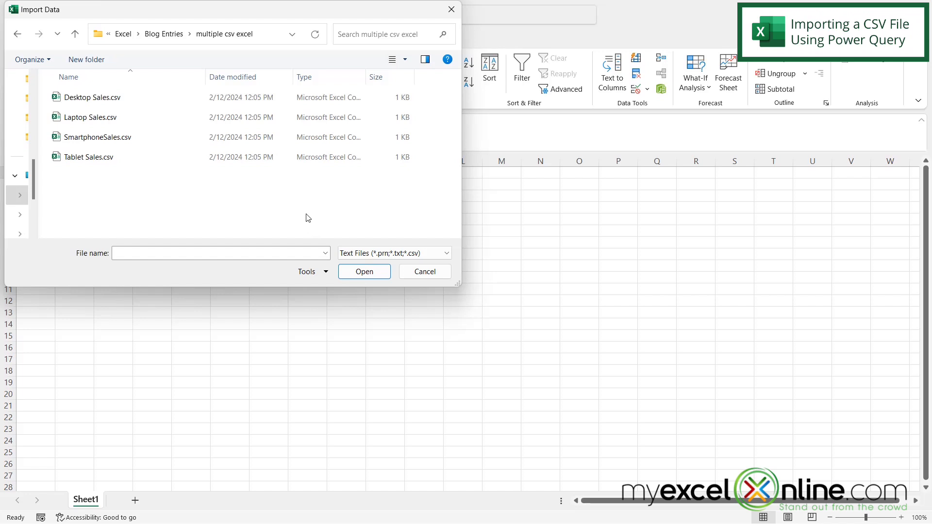
click(91, 97)
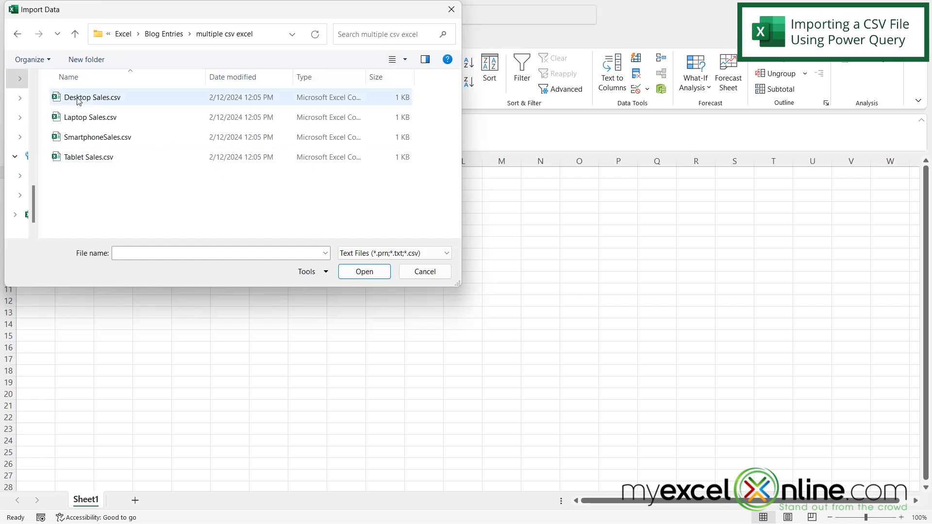
mouse_move(93, 98)
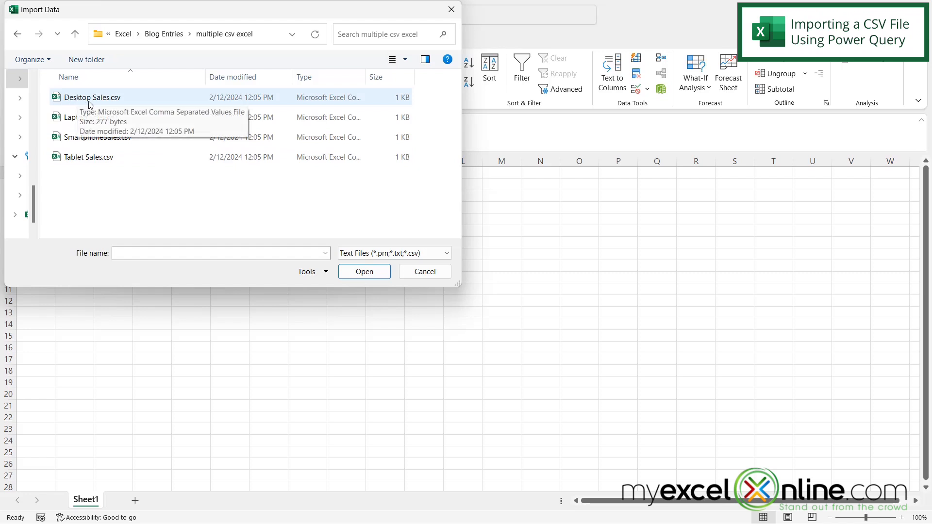
click(92, 97)
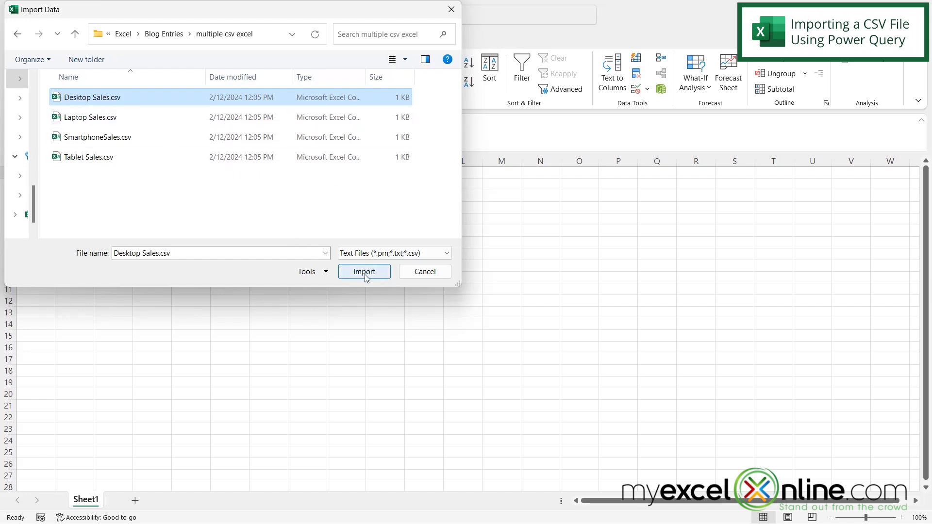
click(364, 272)
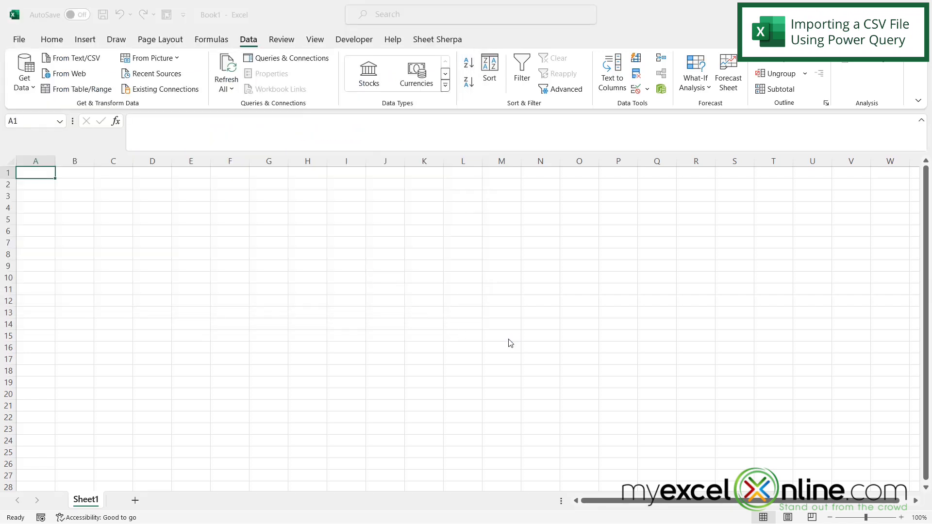
click(71, 57)
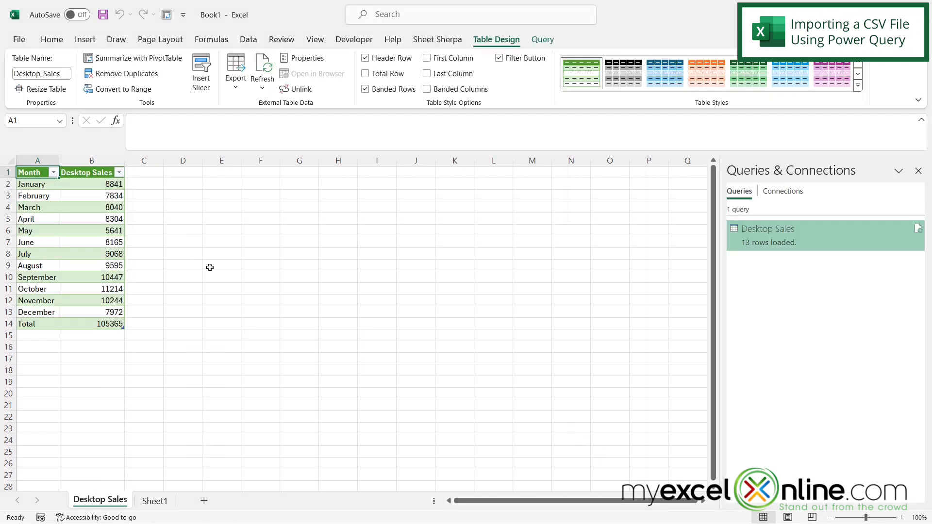
mouse_move(66, 215)
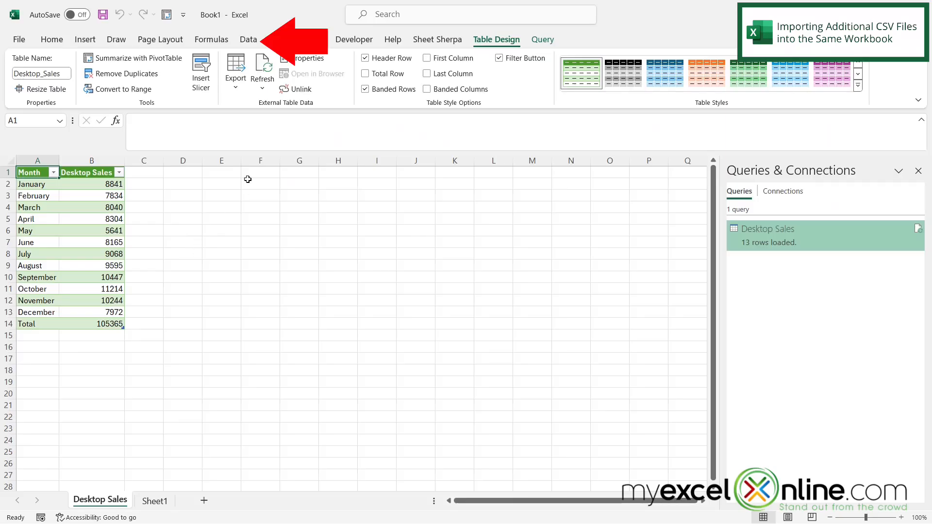
Import Laptop Sales.csv and load it as a table on its own sheet.
click(248, 39)
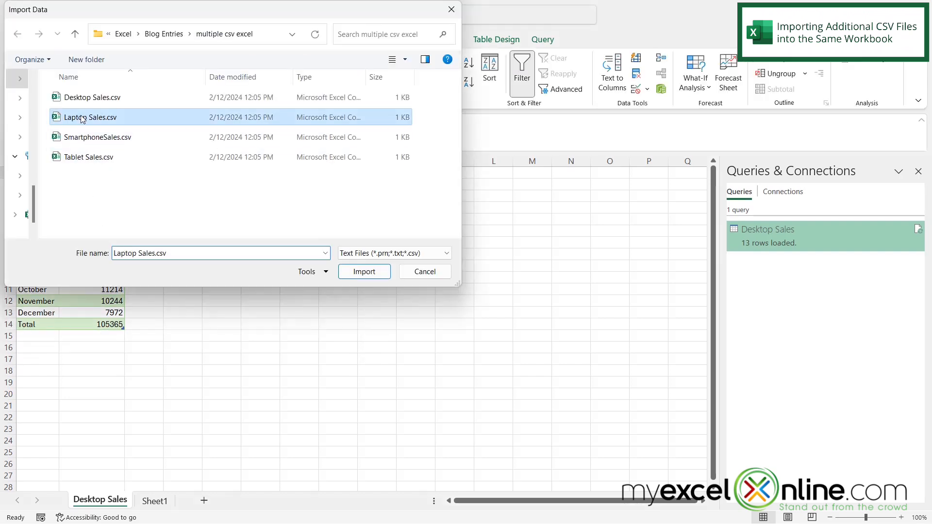
click(364, 271)
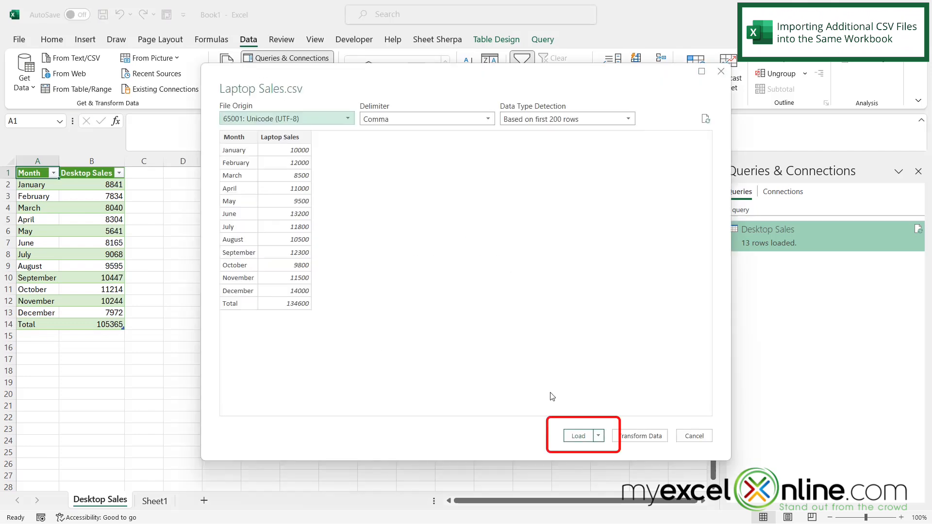
click(577, 436)
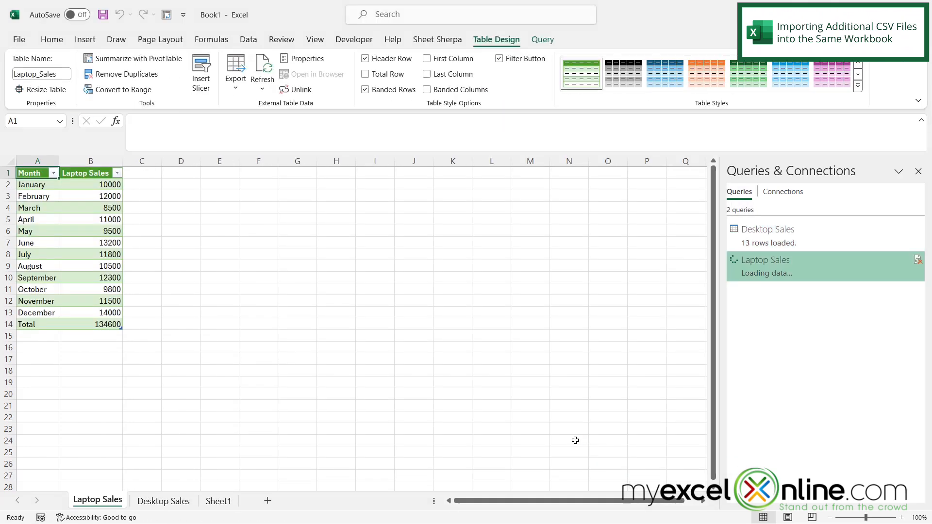
Import SmartphoneSales.csv and load it as a table on a new sheet.
click(248, 40)
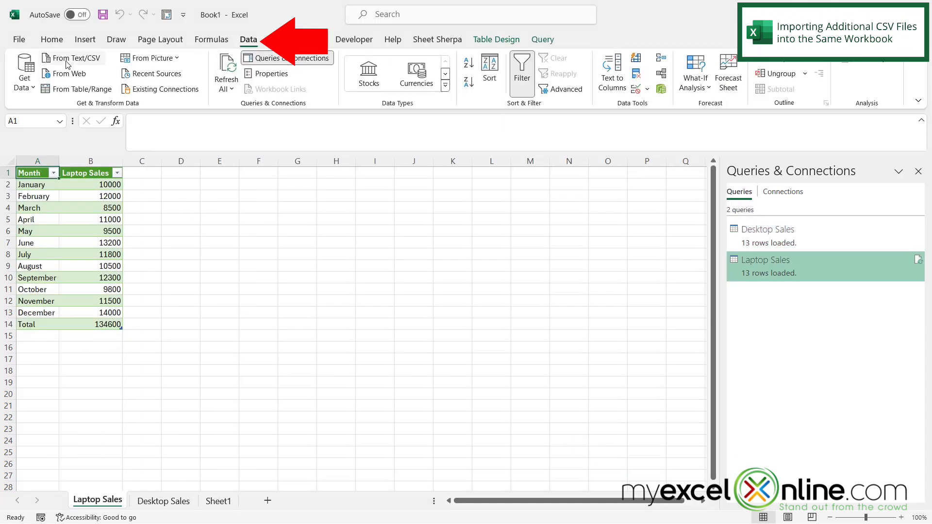
click(70, 57)
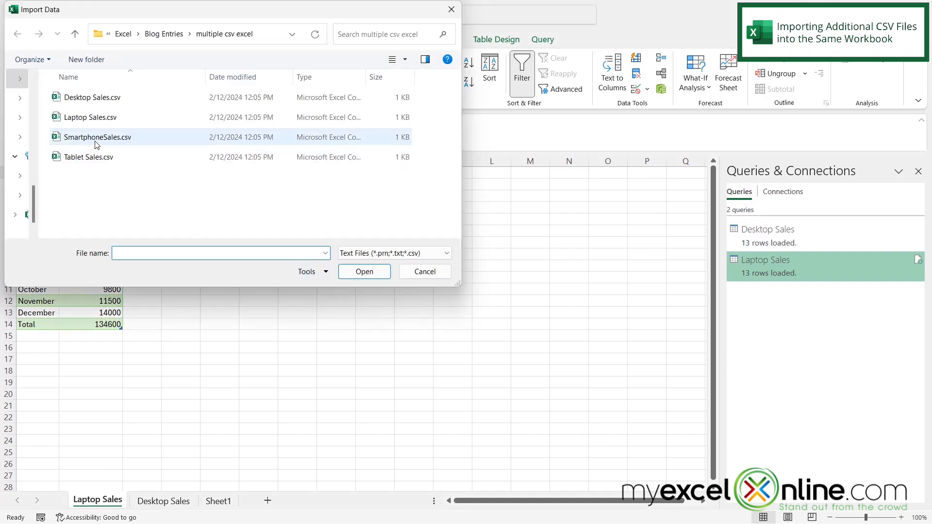
click(363, 271)
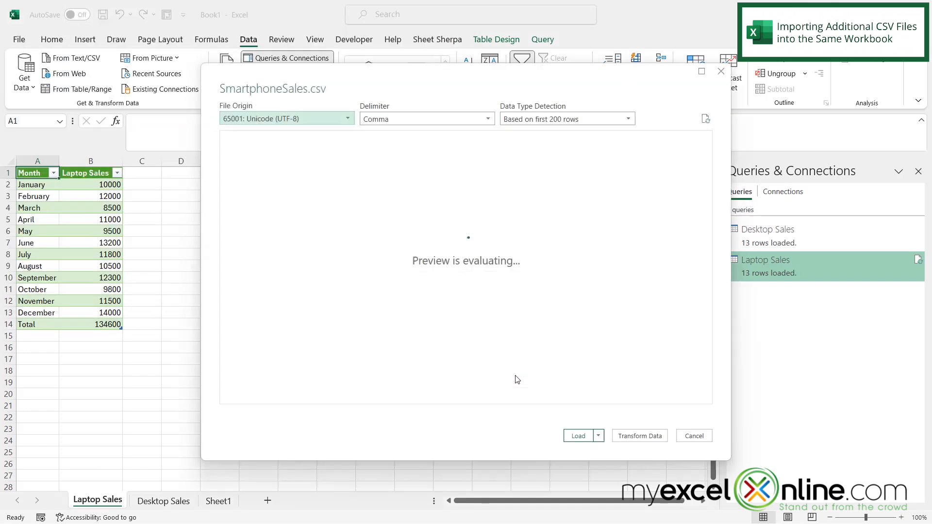
click(577, 435)
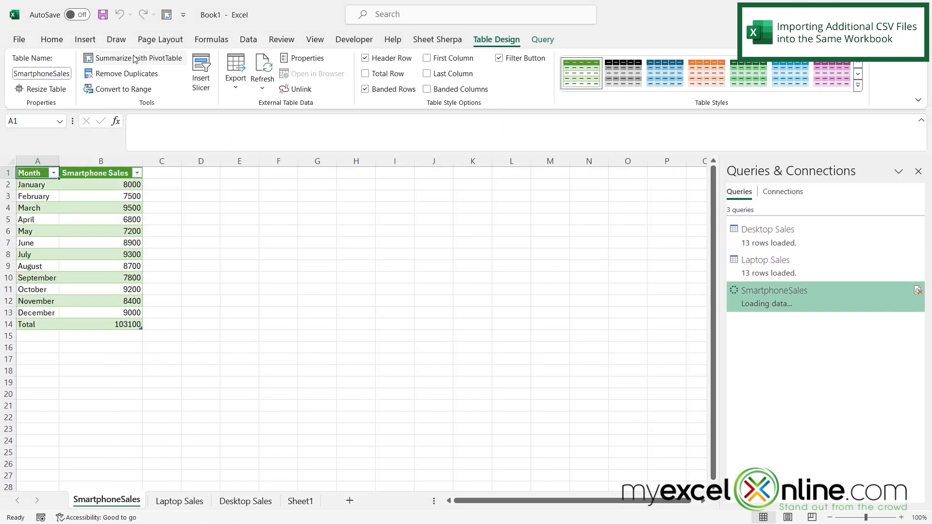
Load Tablet Sales.csv as a table on its own sheet, then view the Desktop Sales sheet.
click(248, 39)
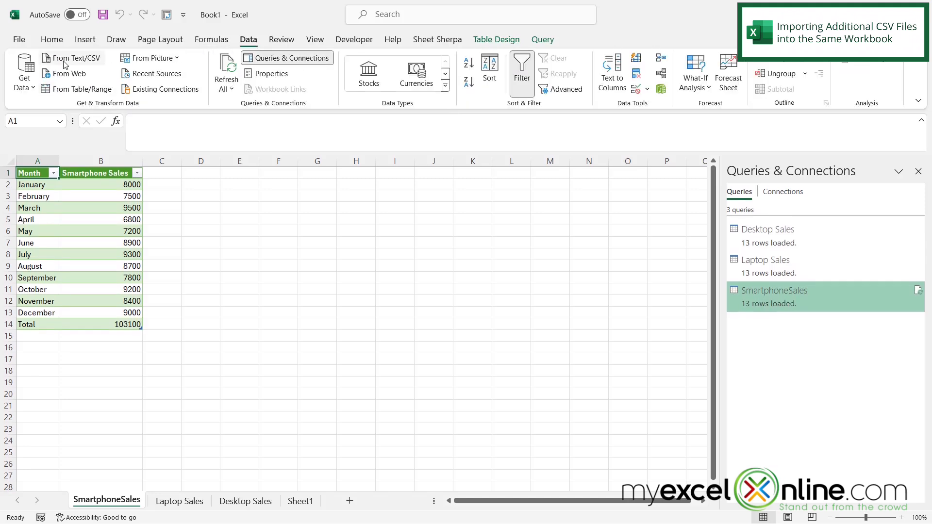
click(72, 58)
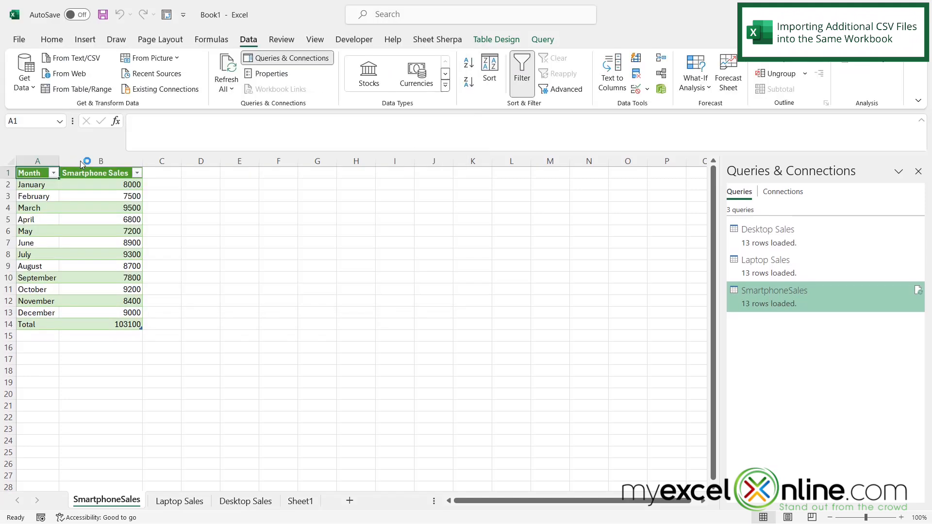
click(71, 58)
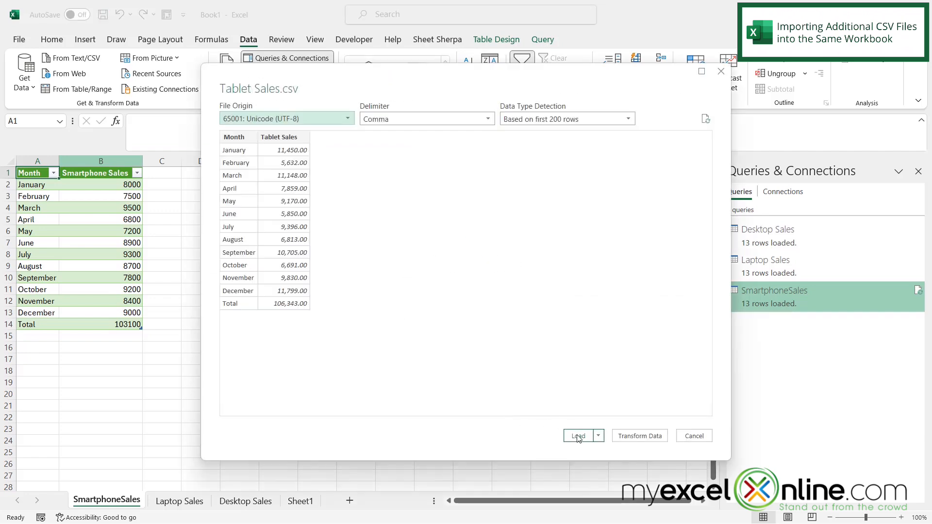
click(578, 436)
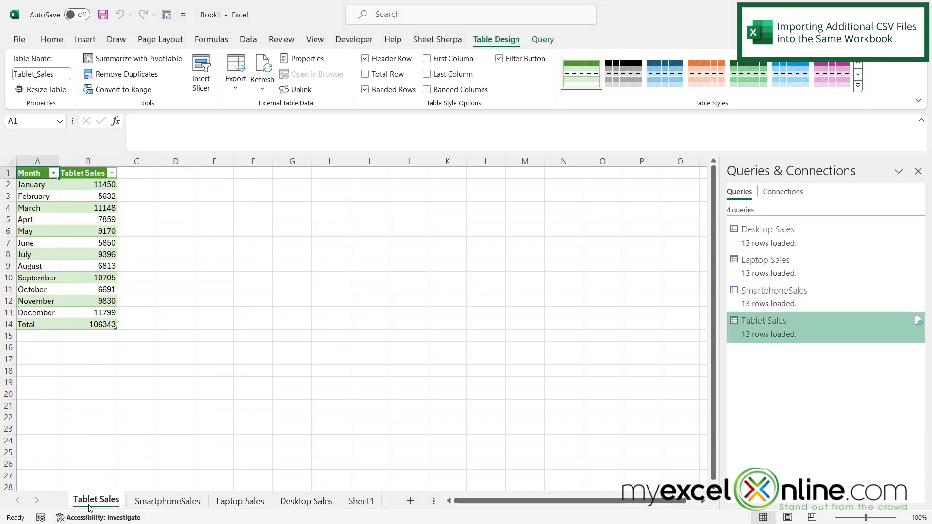
mouse_move(167, 501)
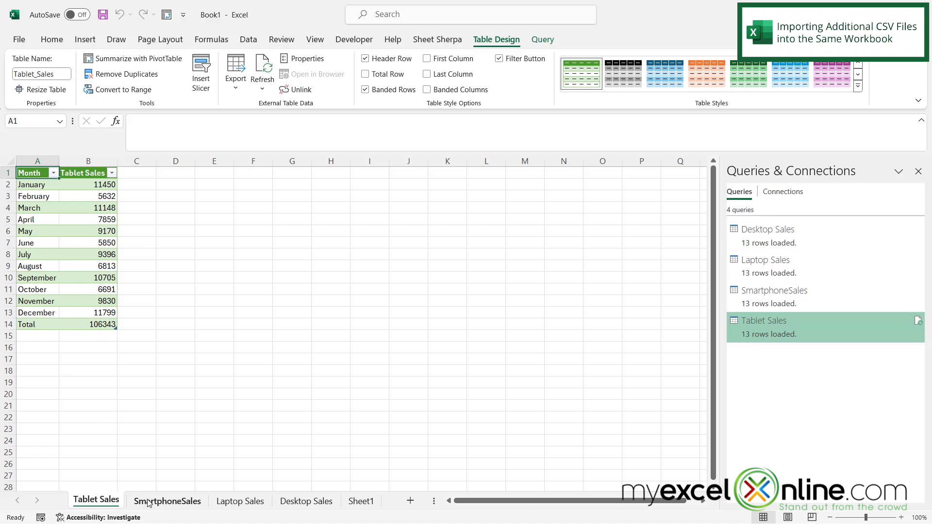
click(306, 500)
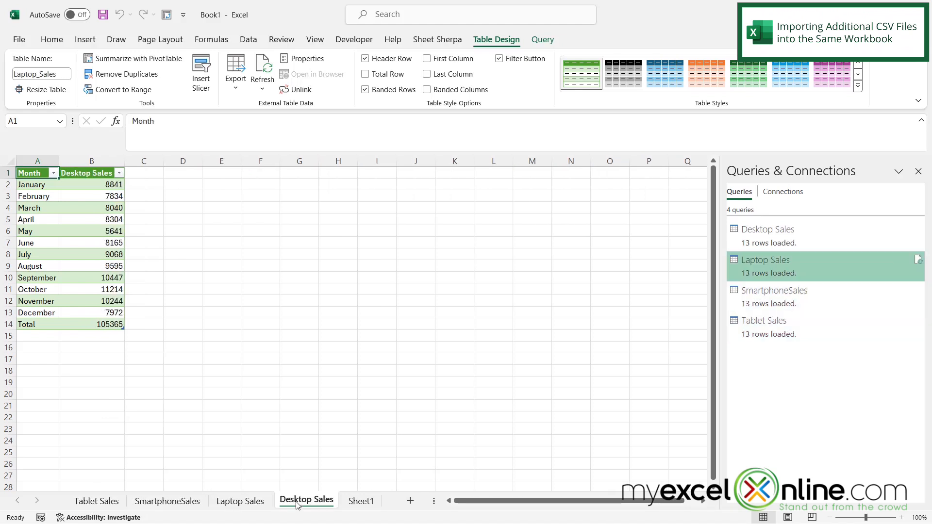